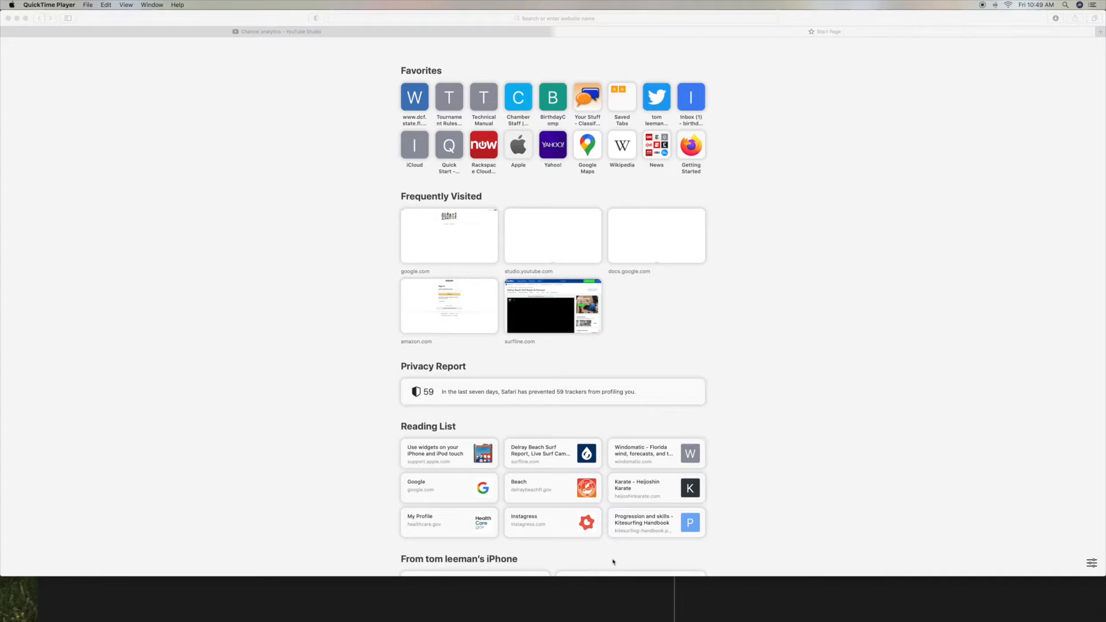
mouse_move(775, 421)
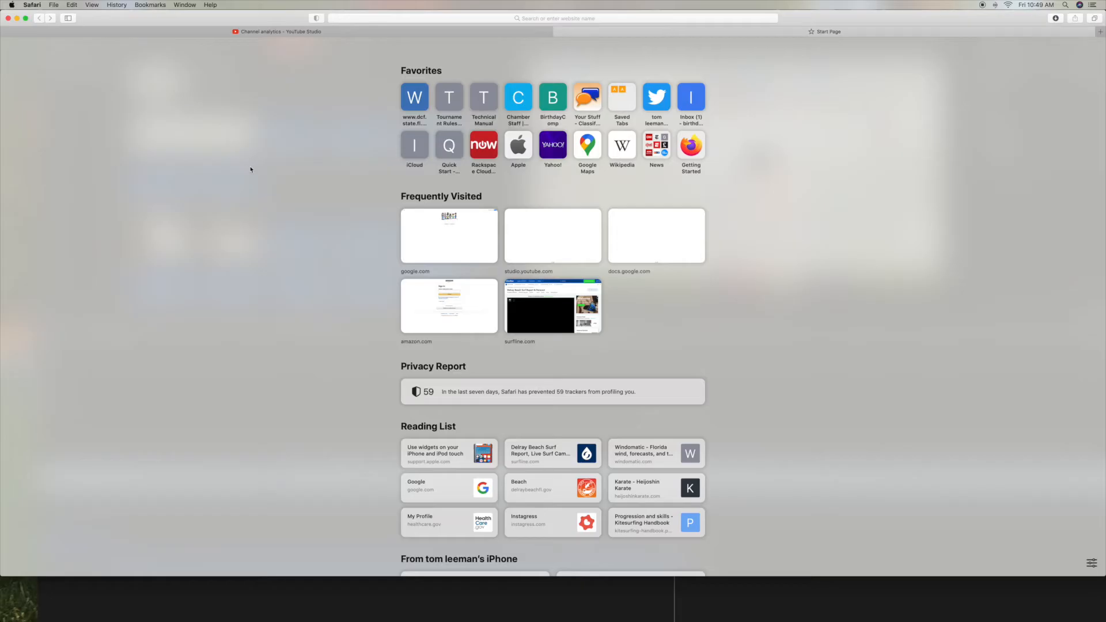
mouse_move(873, 127)
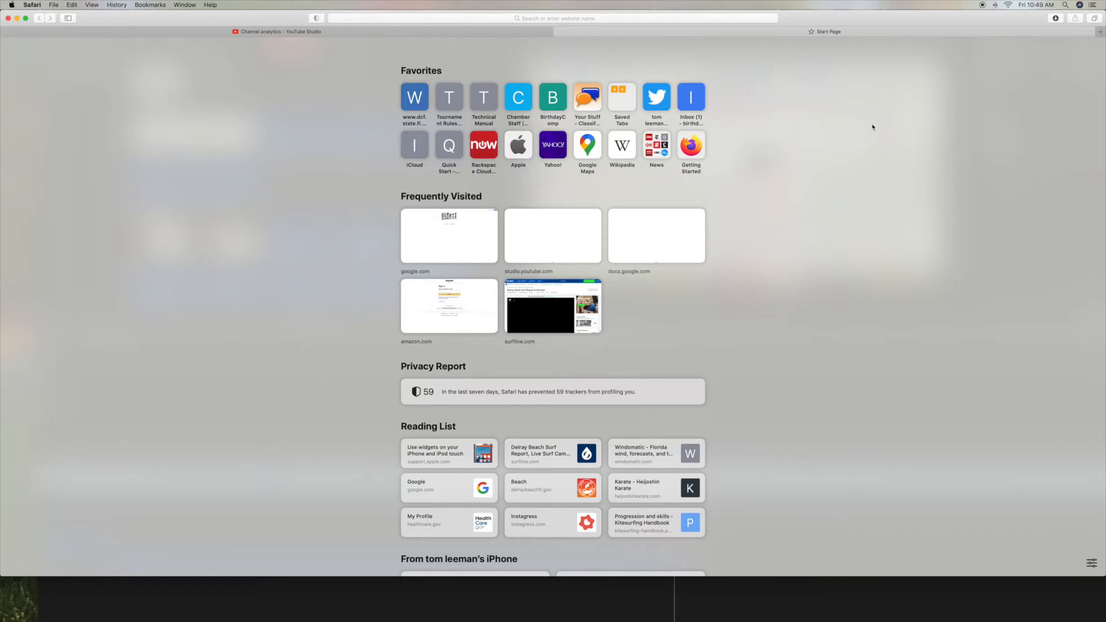
mouse_move(1093, 564)
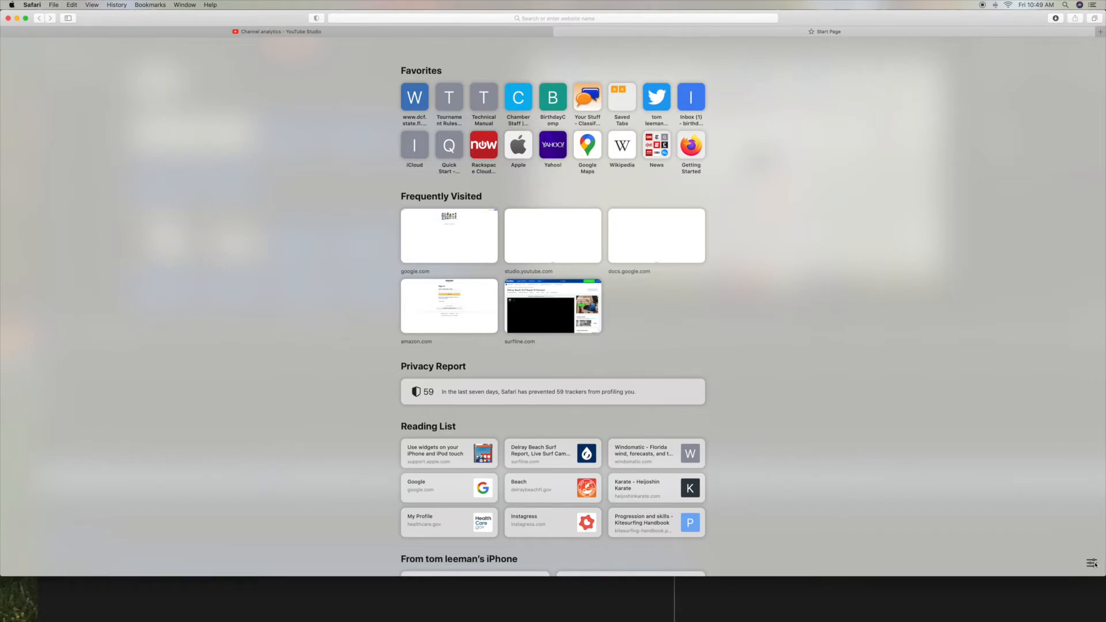
- Enable the start page Background Image, applying the default pink-and-green pattern
click(1105, 562)
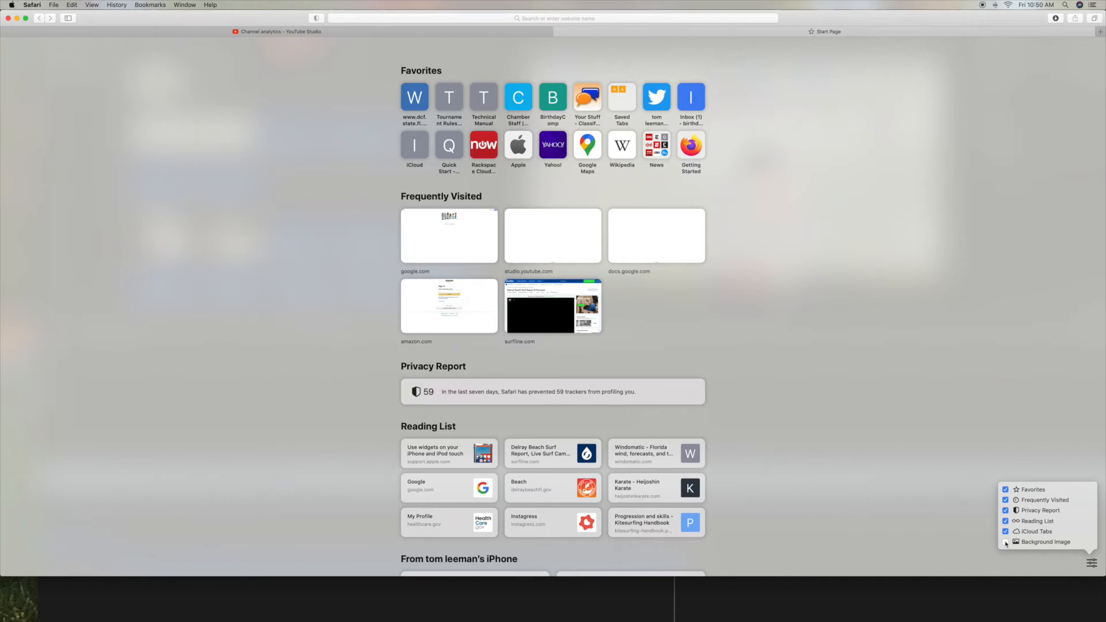
click(1006, 541)
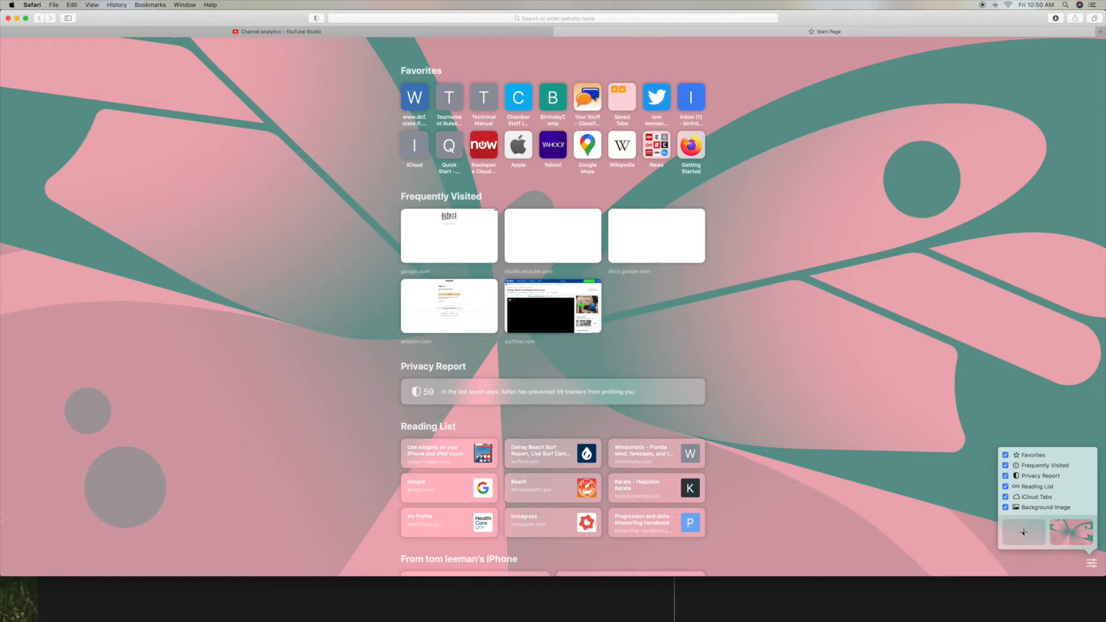
- Choose Sierra 2.jpg from Desktop Pictures as the start page background
click(1024, 532)
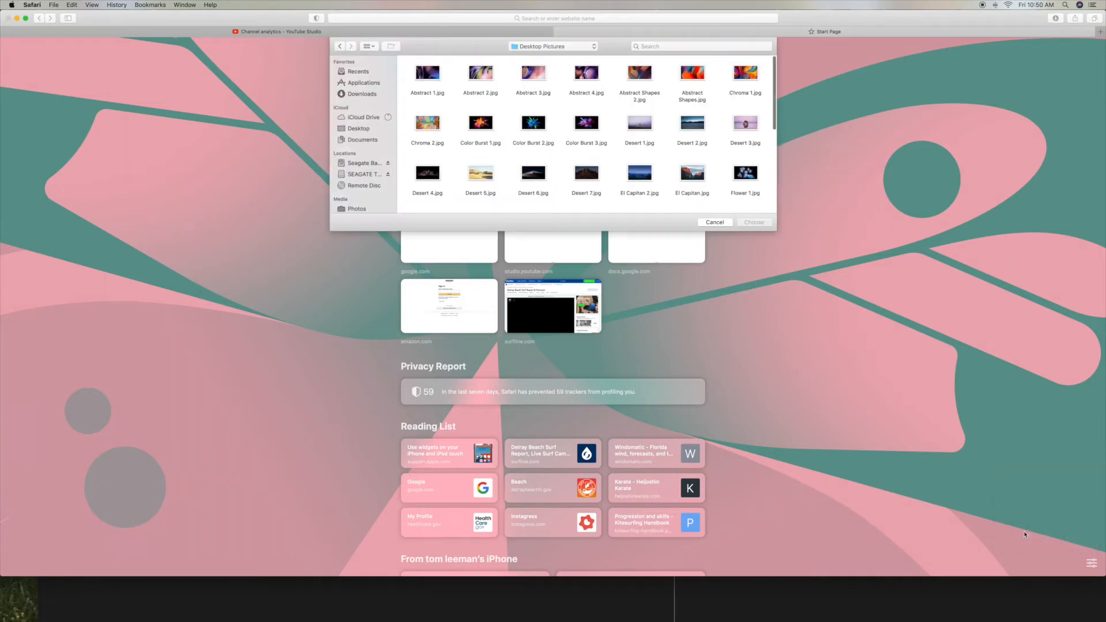
scroll(down, 3)
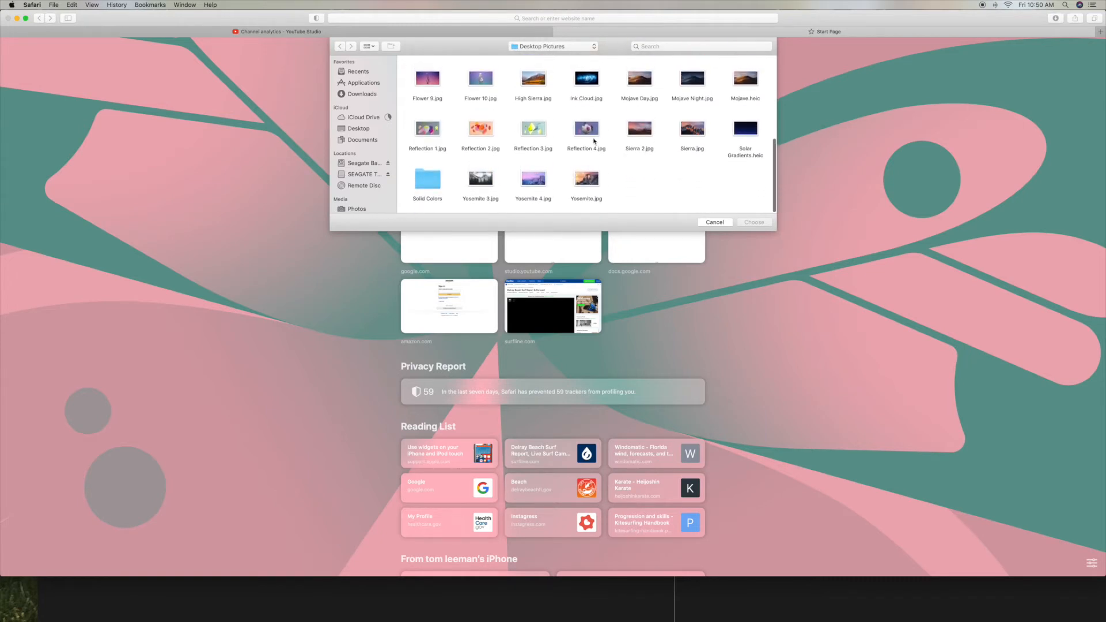
click(639, 134)
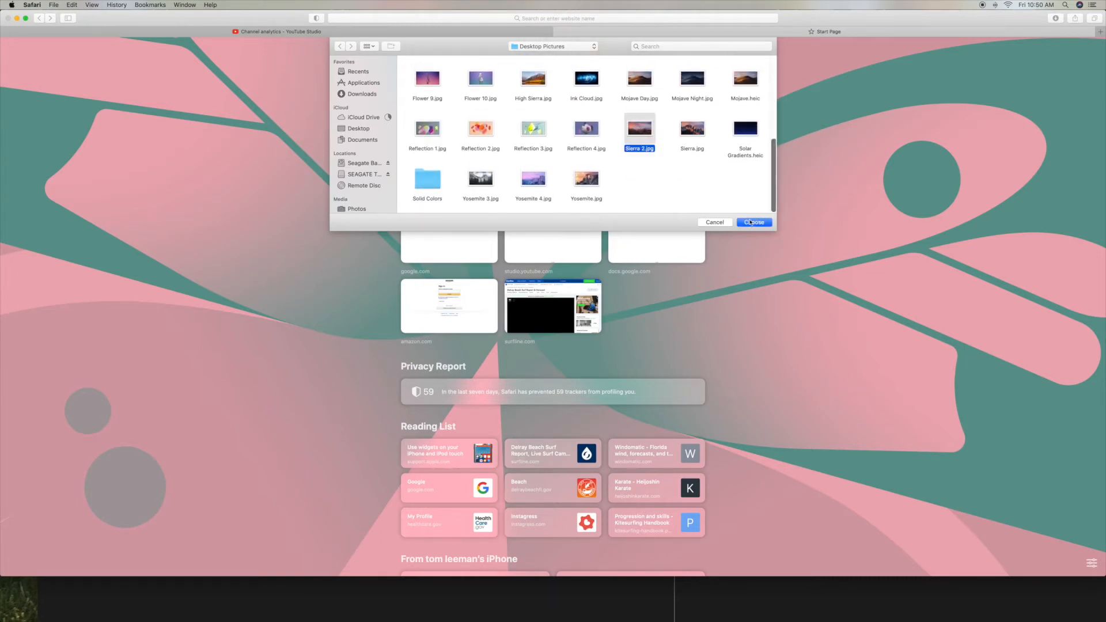
click(753, 222)
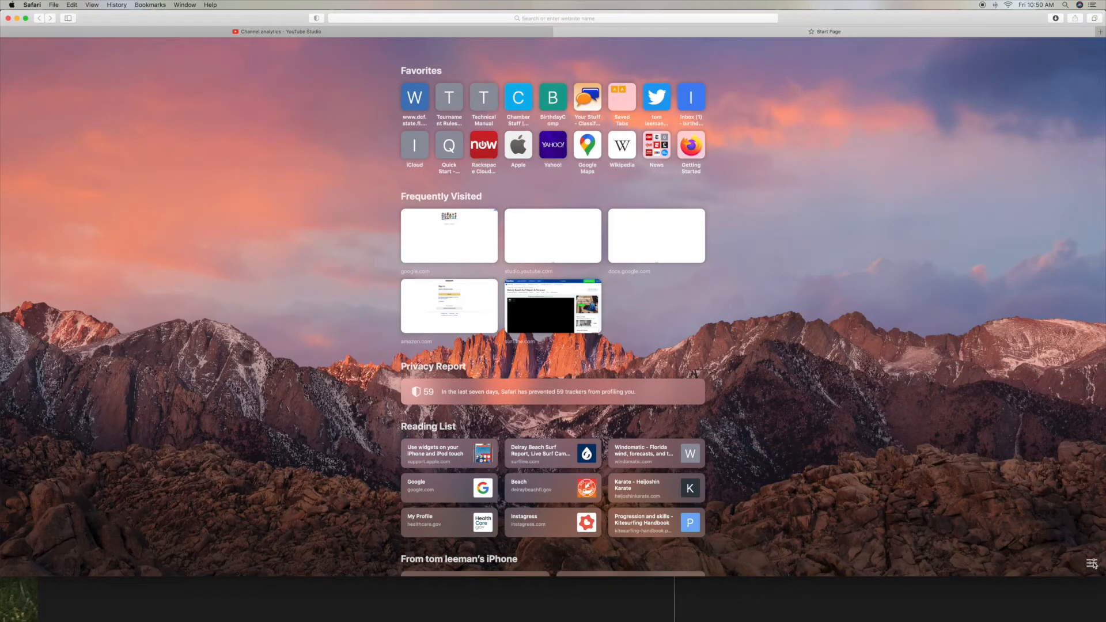
- Replace the background with the kite-surfing wave photo from the Desktop folder
click(1100, 563)
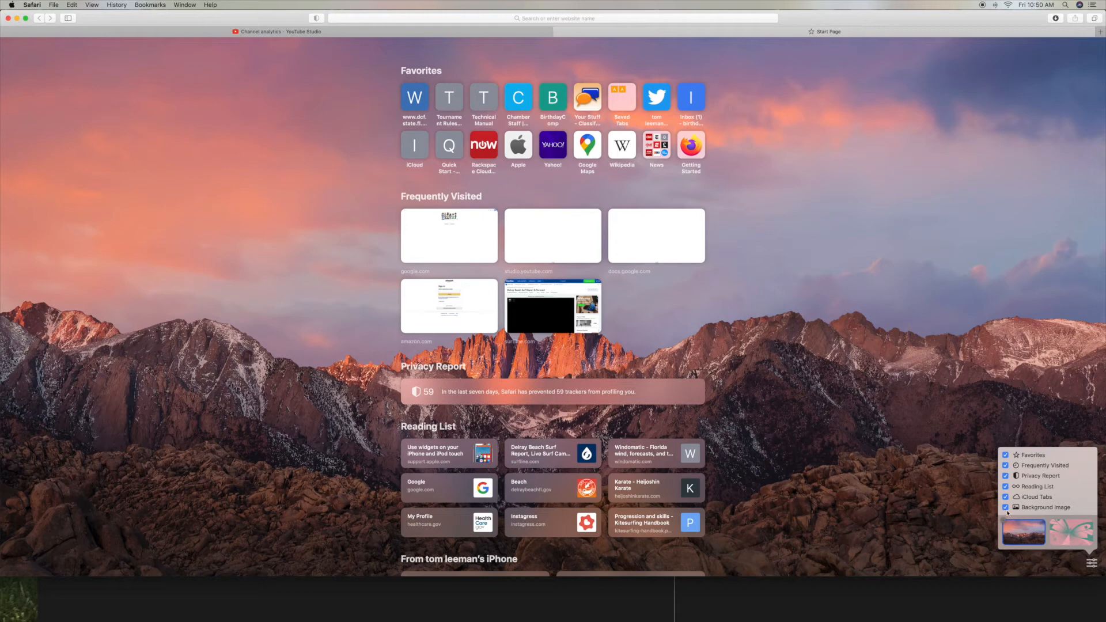
click(1006, 541)
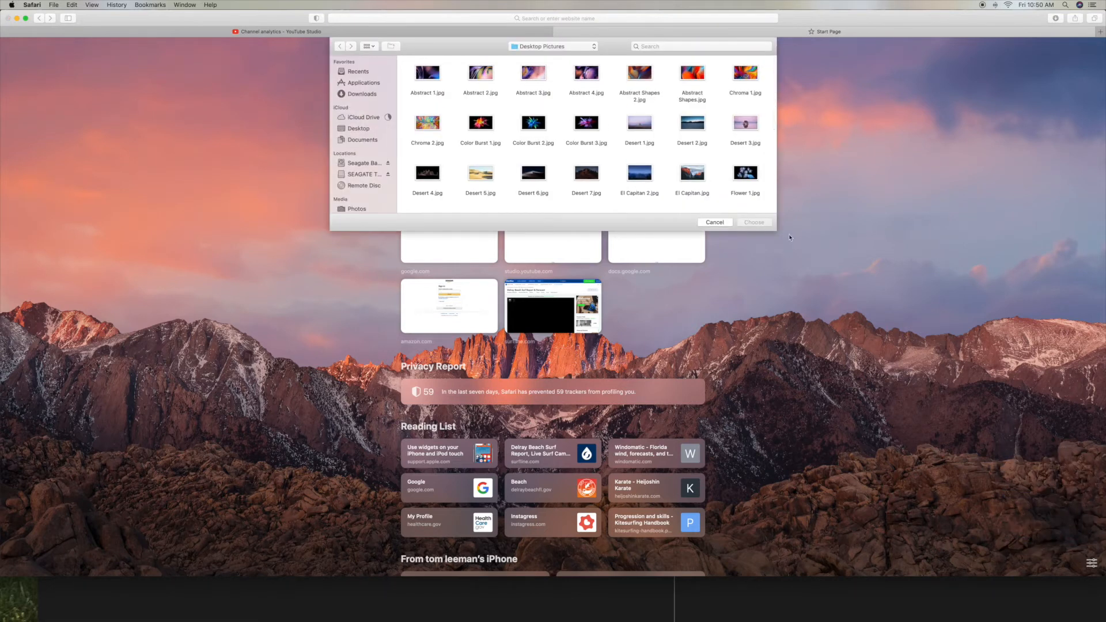
mouse_move(420, 160)
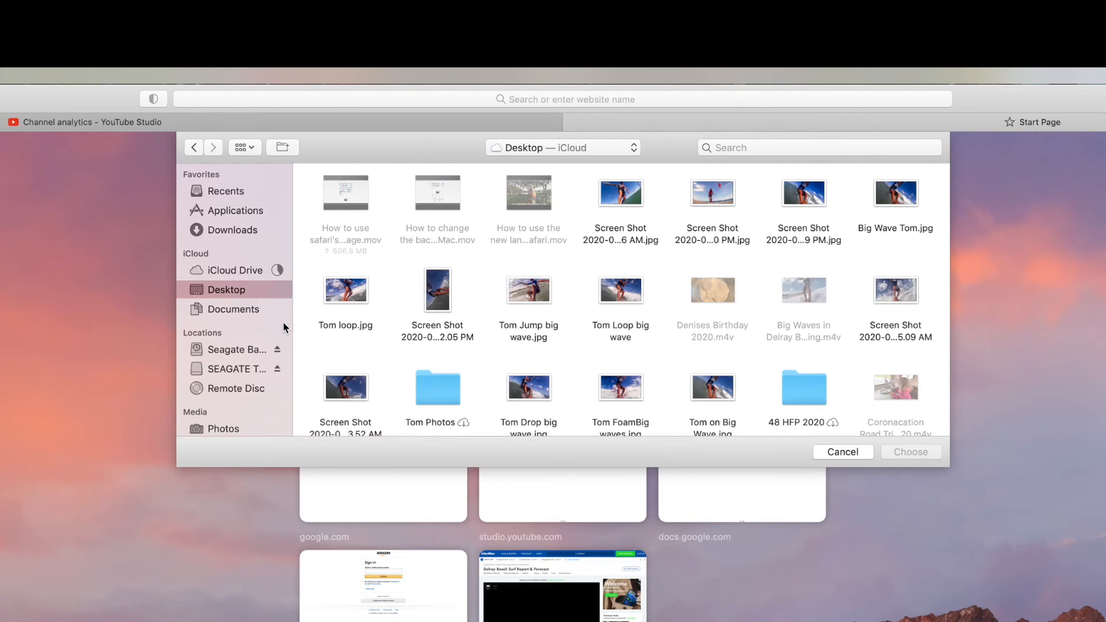
click(528, 388)
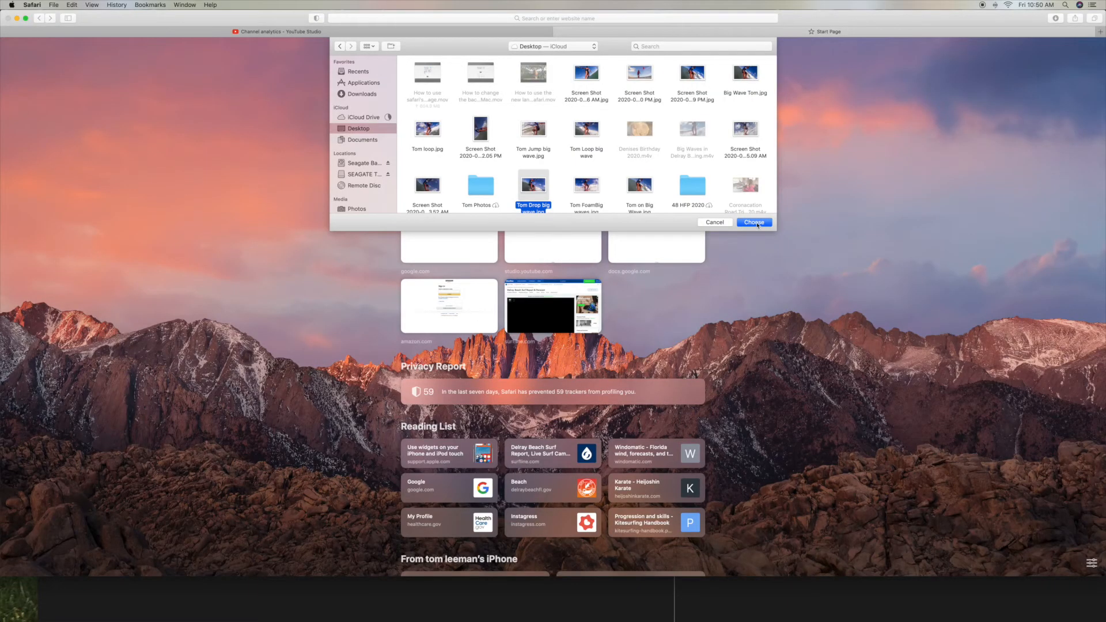
click(754, 222)
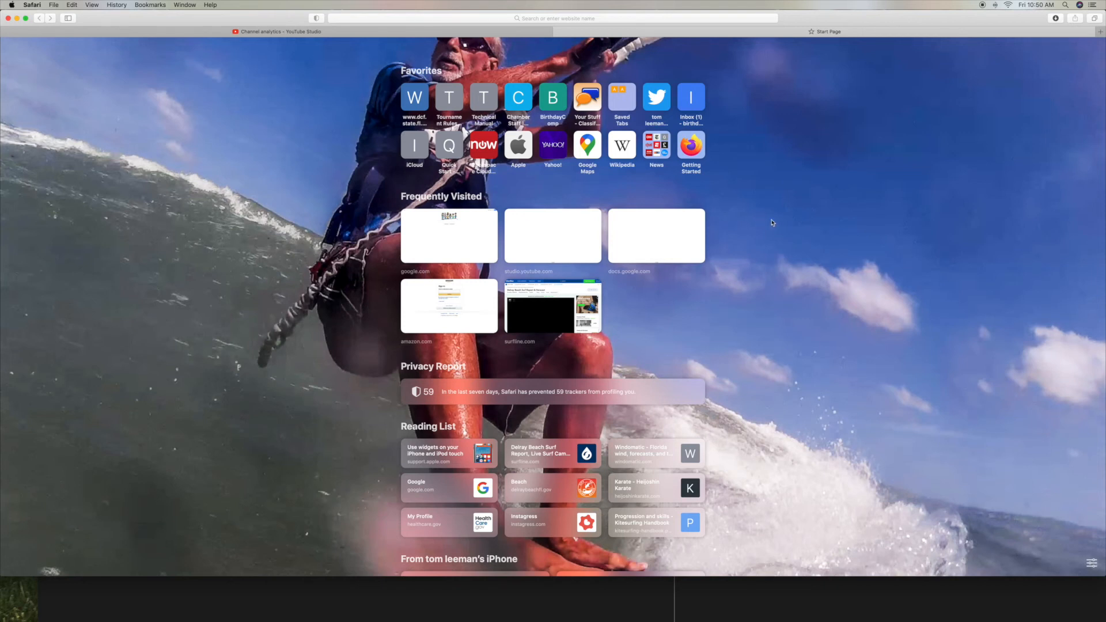
mouse_move(754, 274)
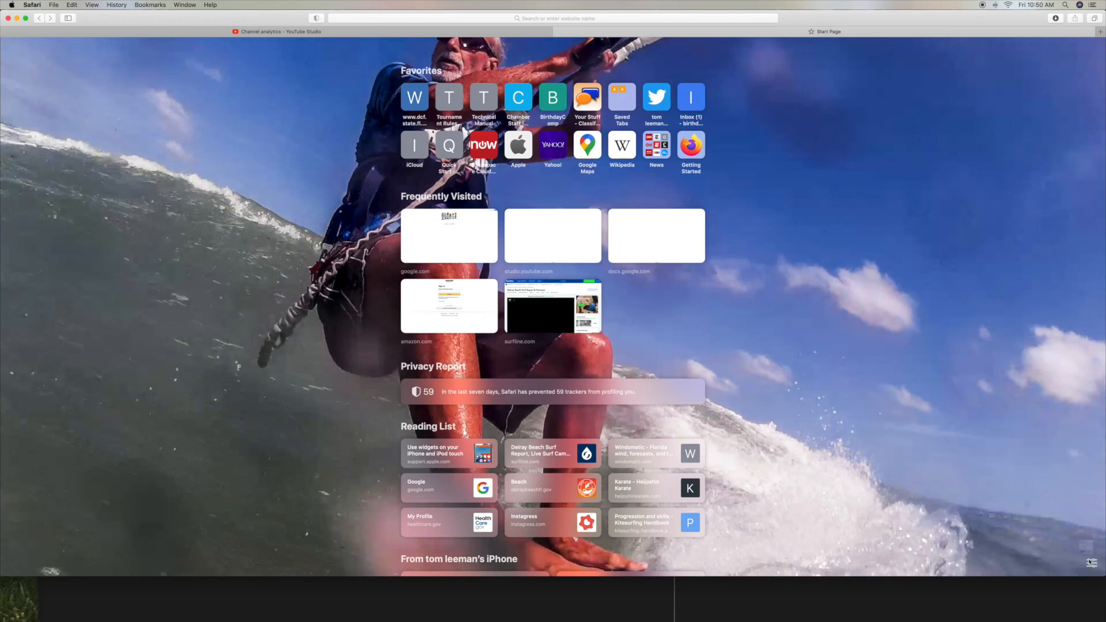
- Hide Favorites, Frequently Visited and Privacy Report, keeping Reading List and iCloud Tabs visible
click(1091, 560)
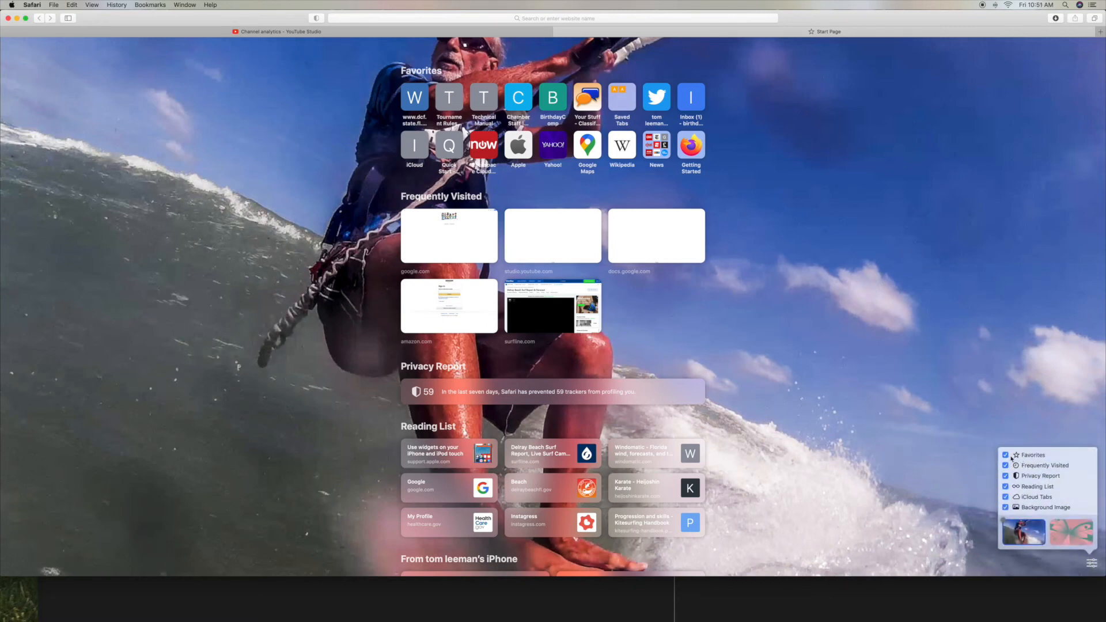
click(1006, 455)
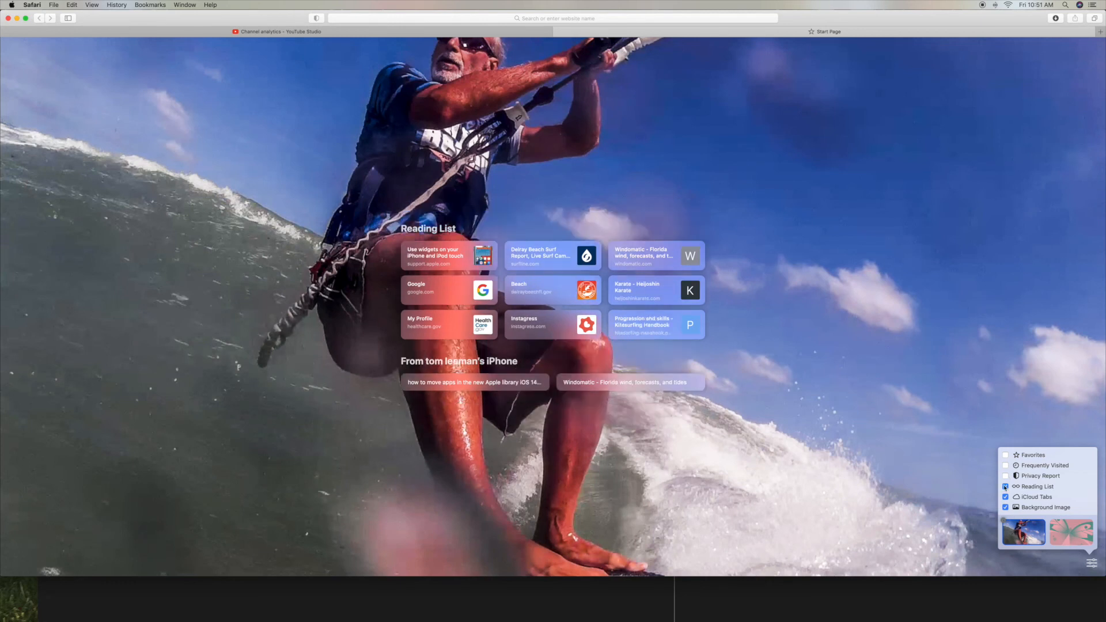
click(1006, 486)
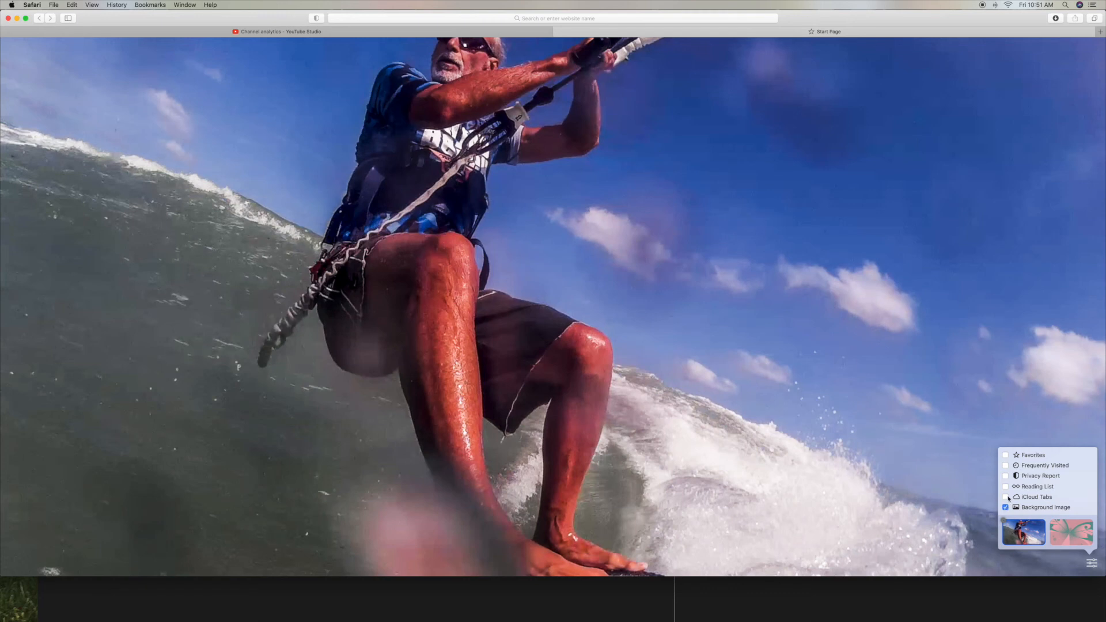
click(1005, 486)
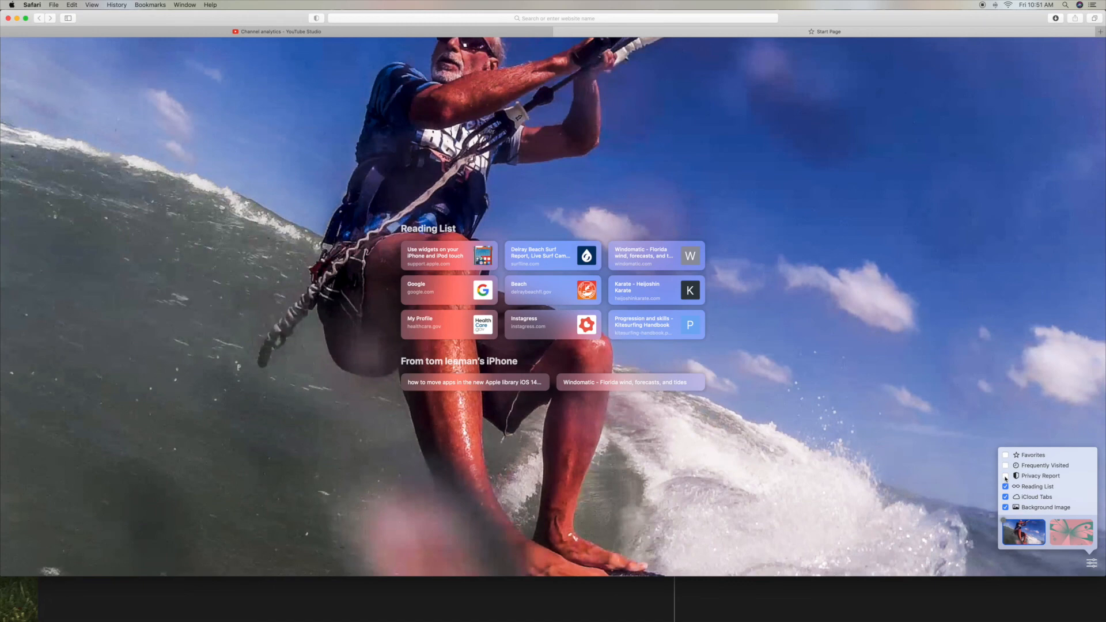